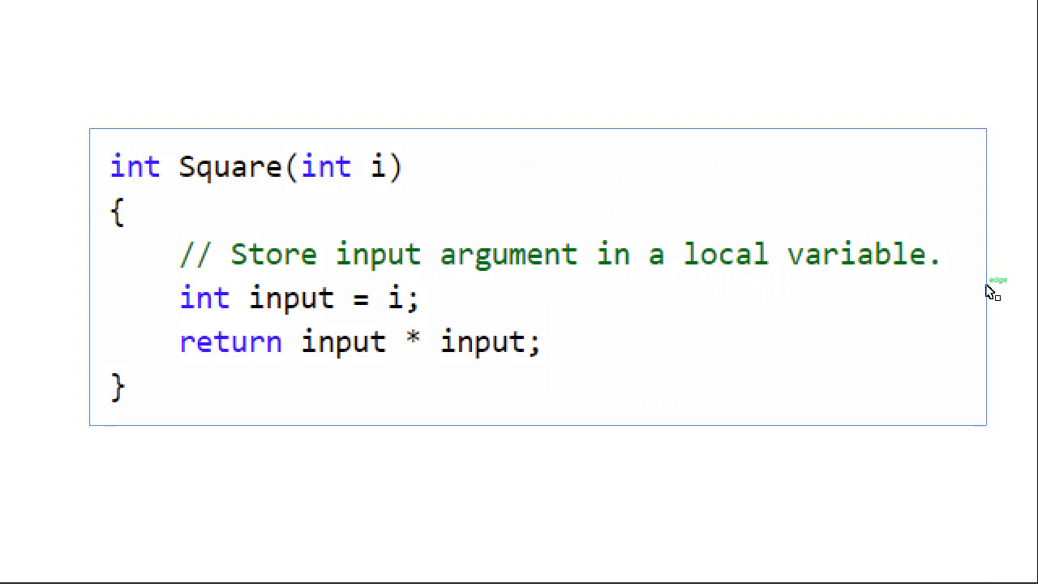
mouse_move(121, 139)
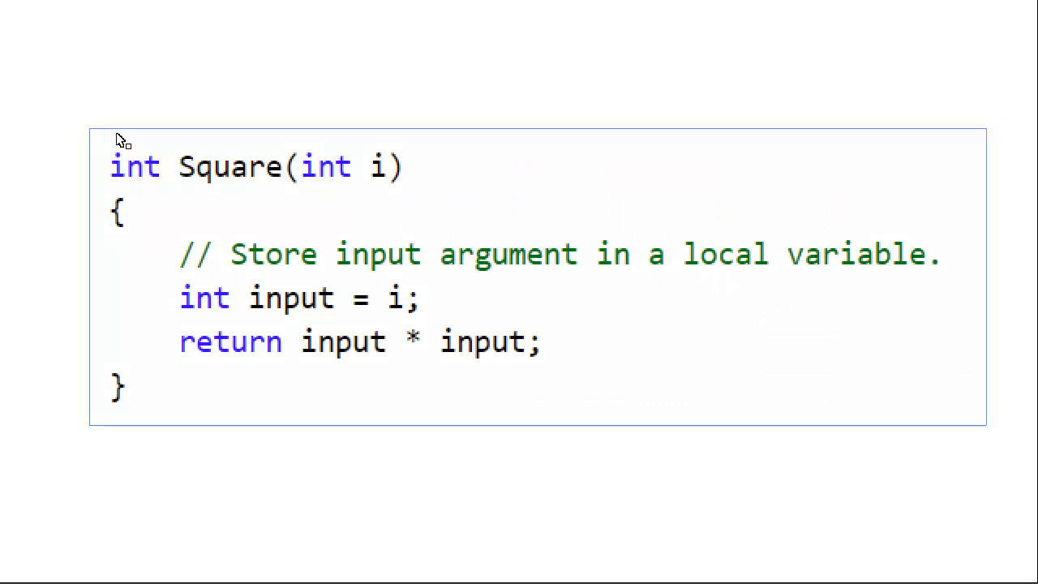
mouse_move(168, 158)
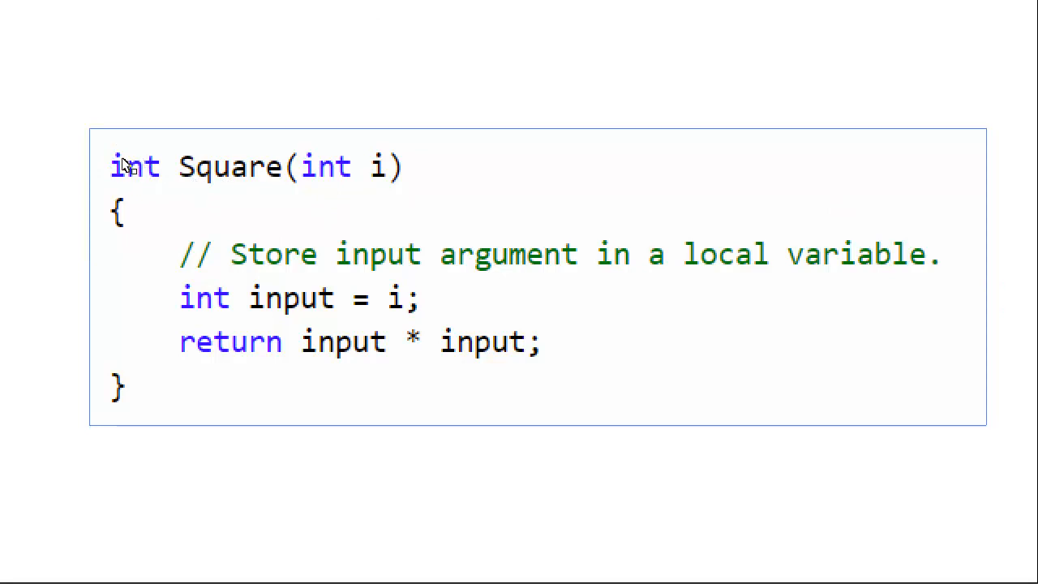
mouse_move(130, 171)
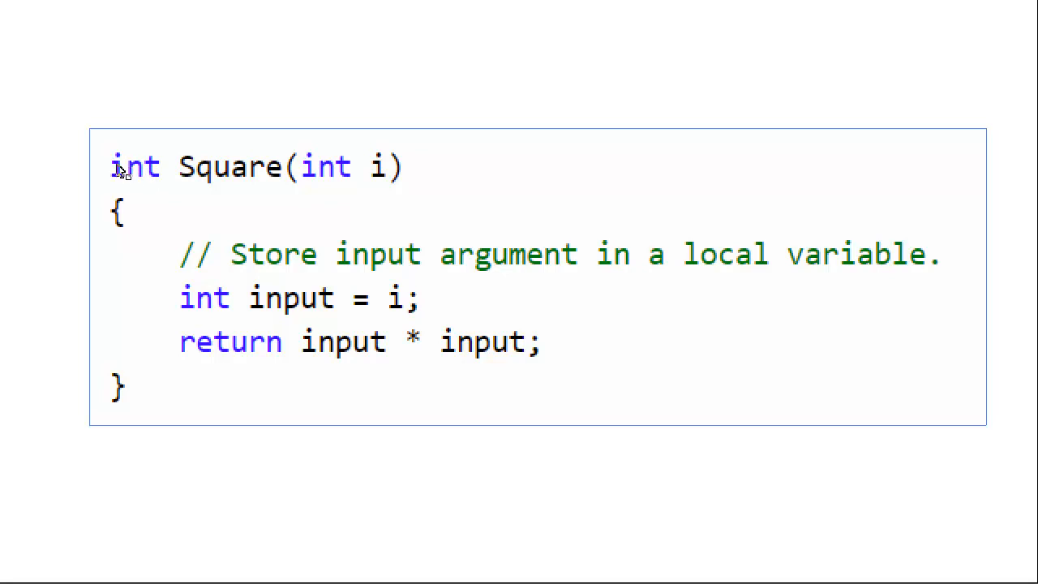
mouse_move(107, 185)
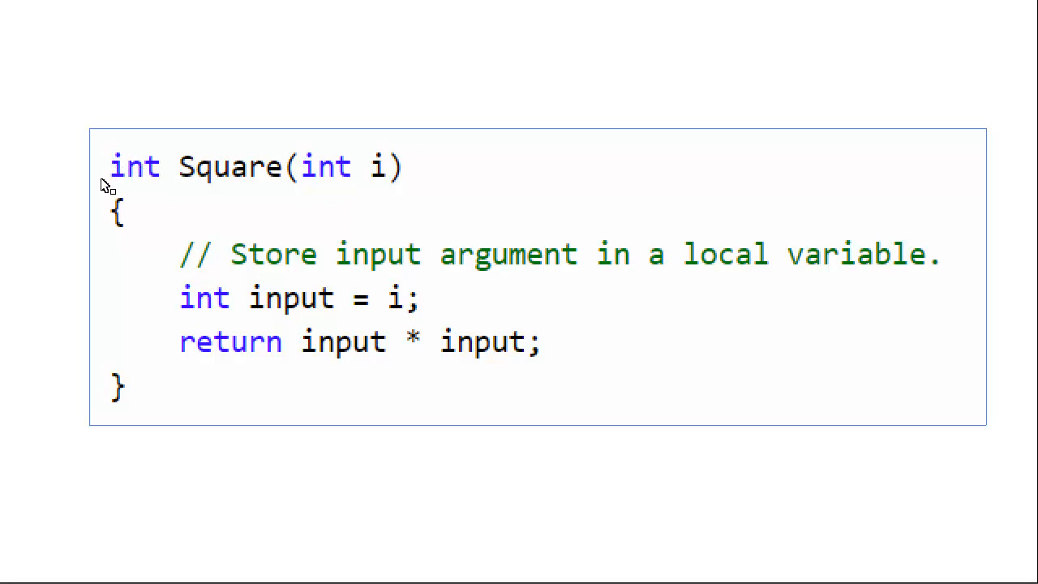
mouse_move(156, 177)
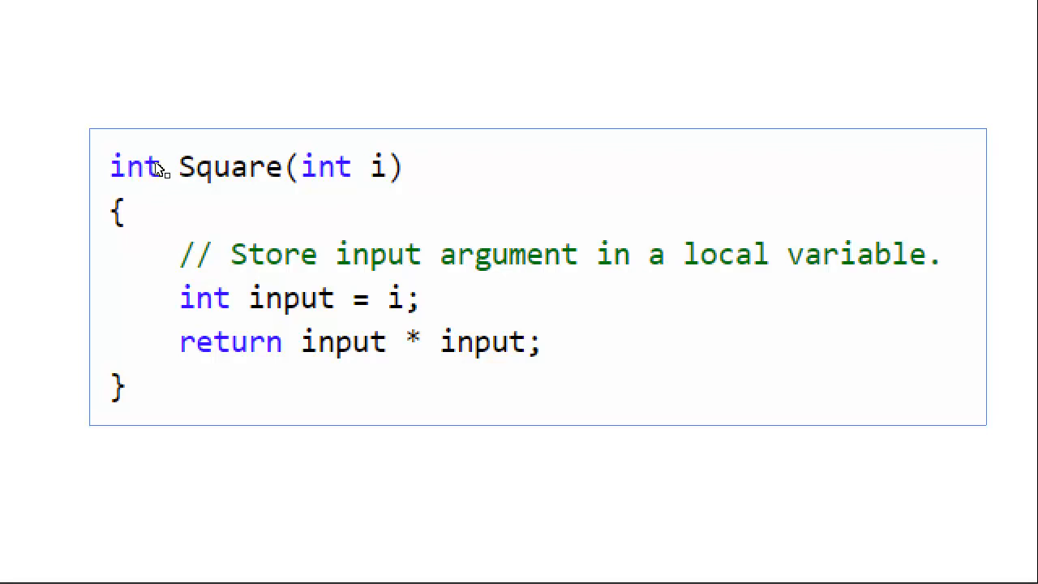
mouse_move(258, 198)
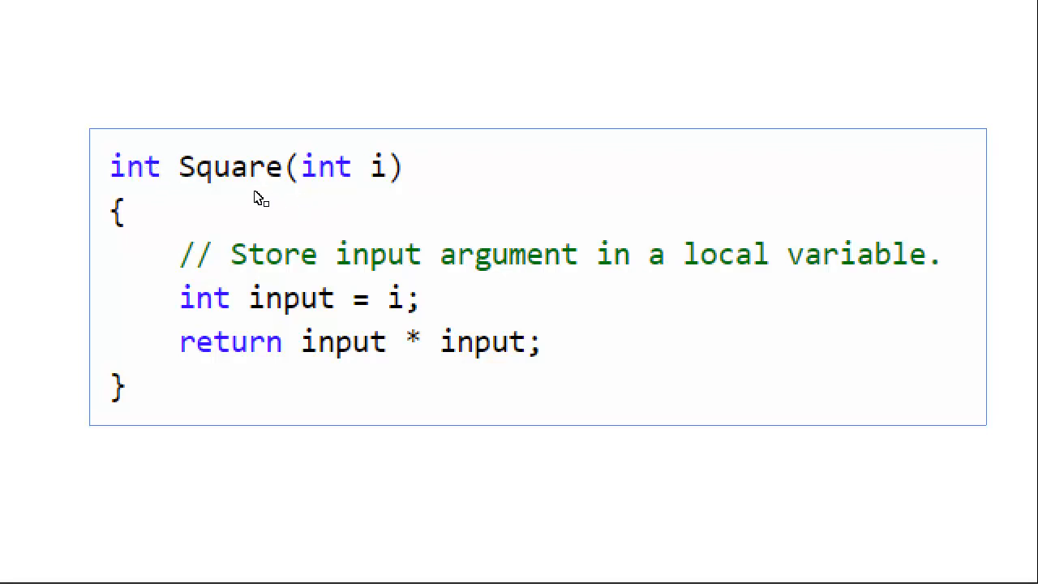
mouse_move(325, 177)
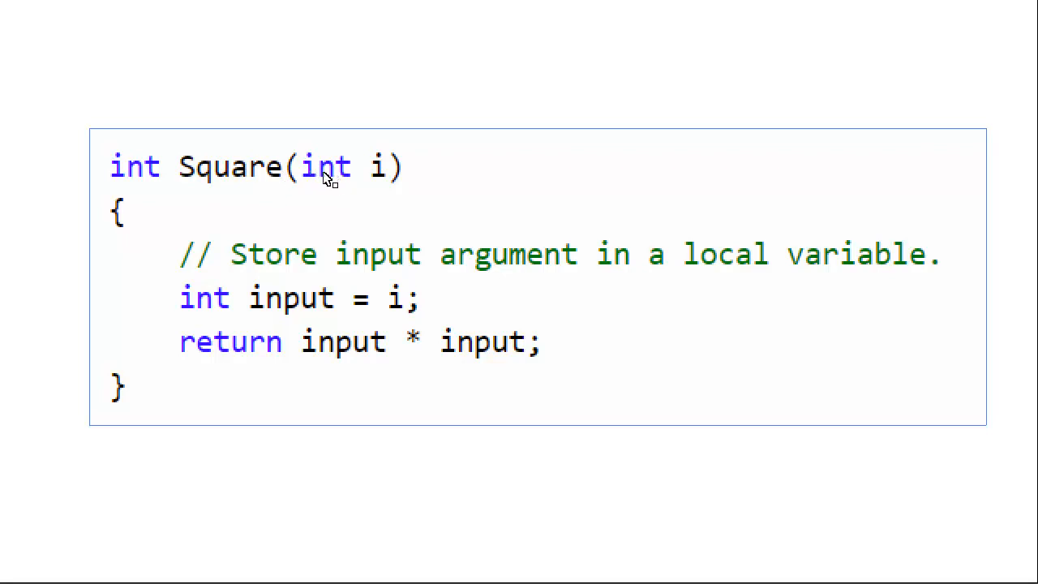
mouse_move(268, 312)
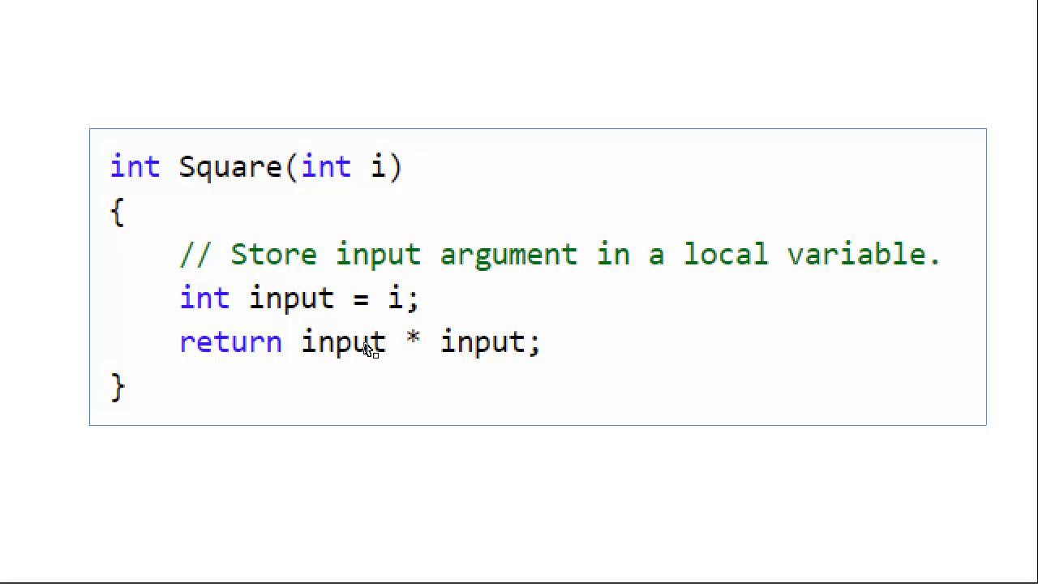
mouse_move(483, 345)
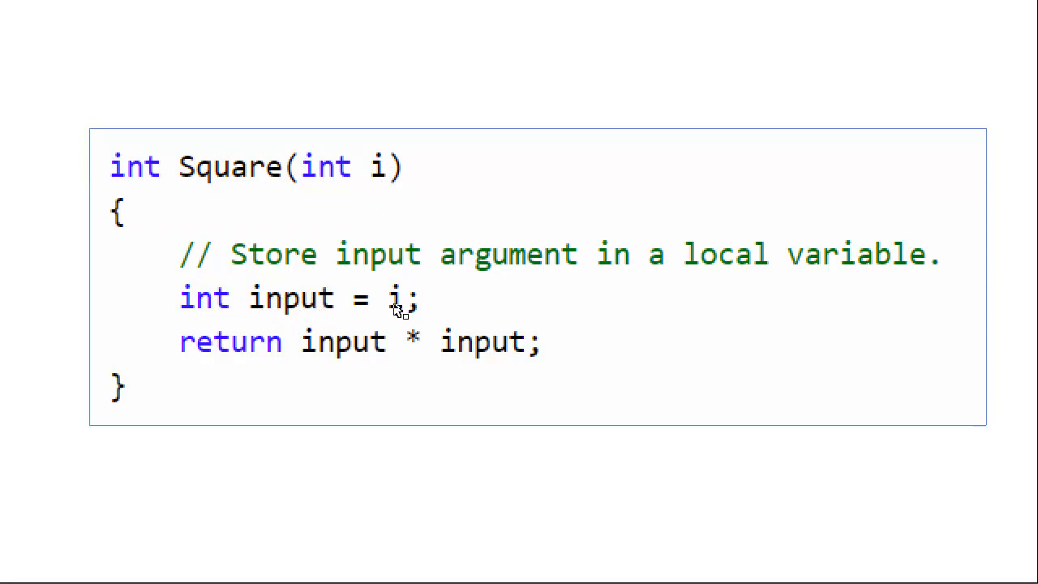
mouse_move(416, 335)
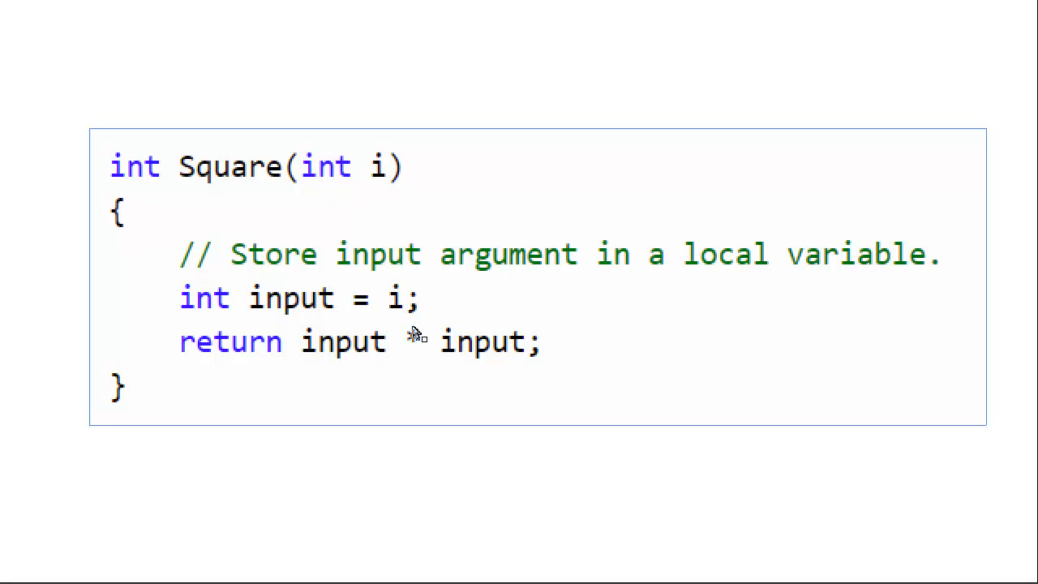
type("*")
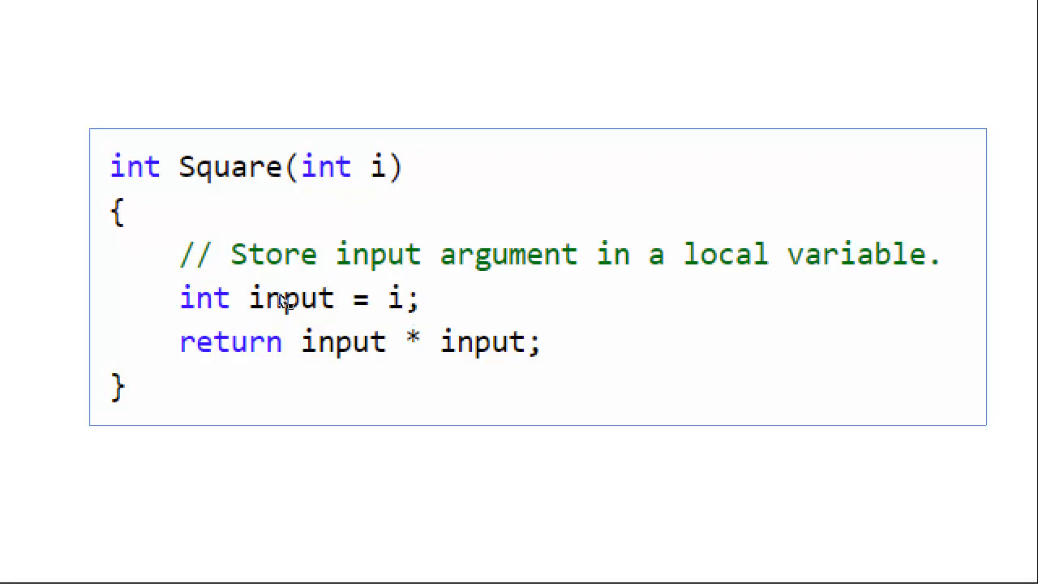
mouse_move(229, 313)
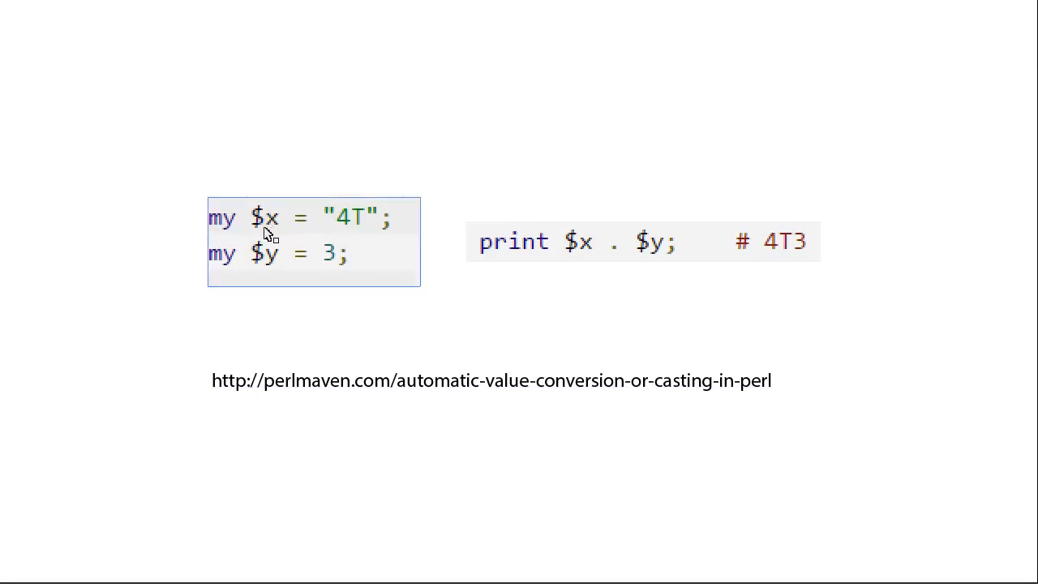
mouse_move(364, 230)
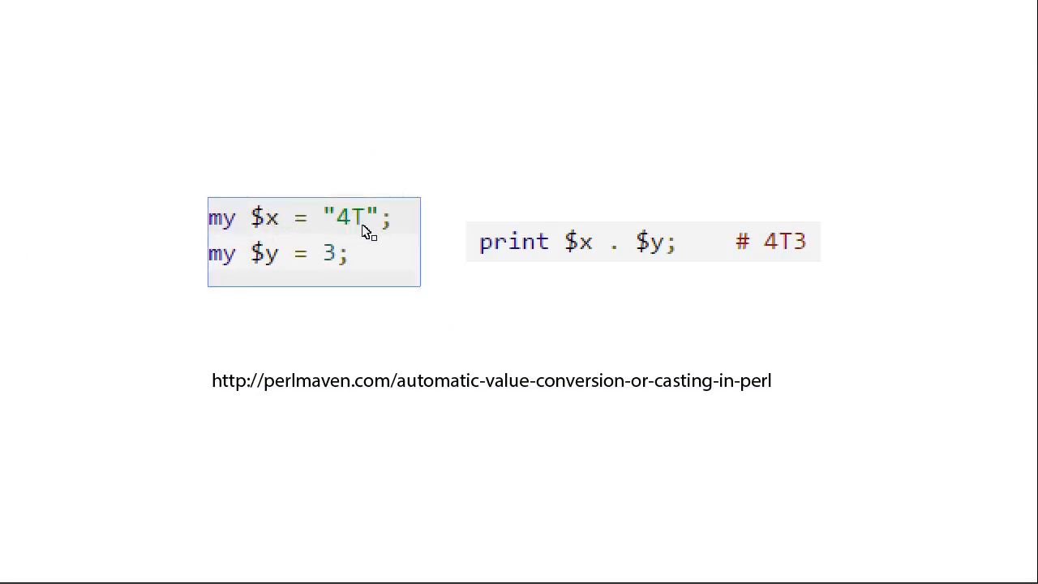
mouse_move(267, 266)
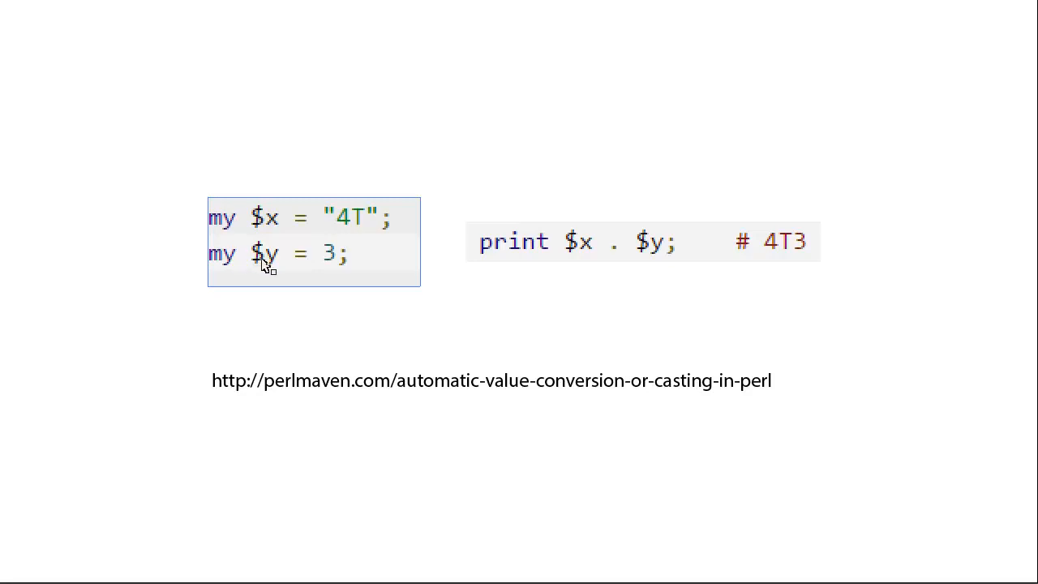
mouse_move(352, 193)
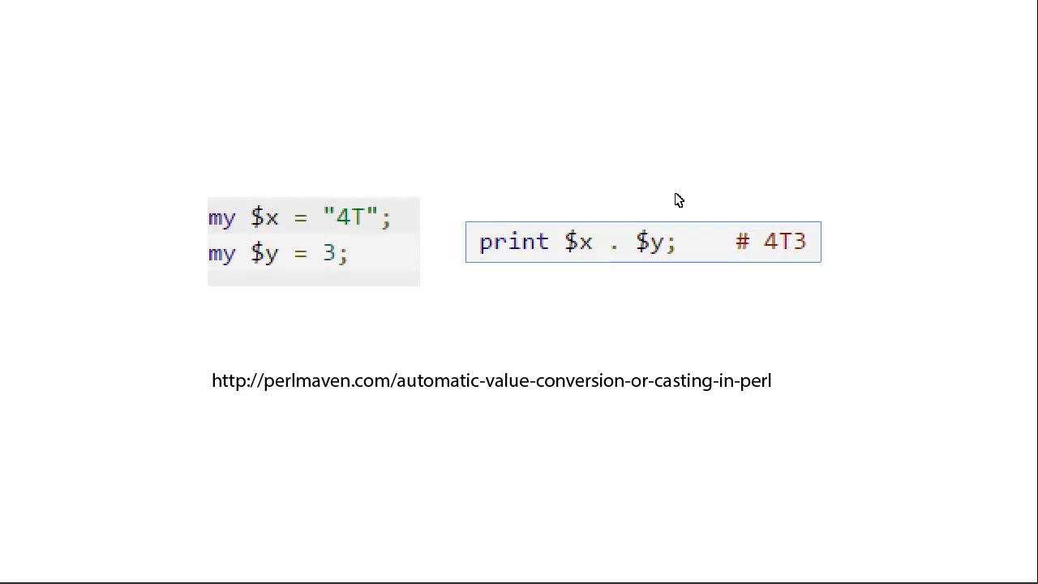
mouse_move(787, 247)
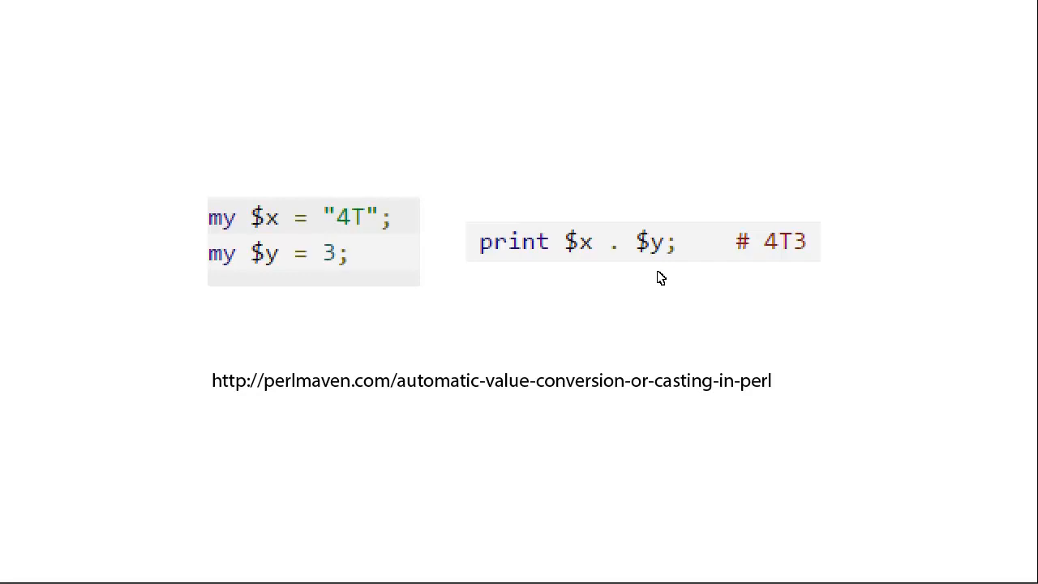
mouse_move(736, 275)
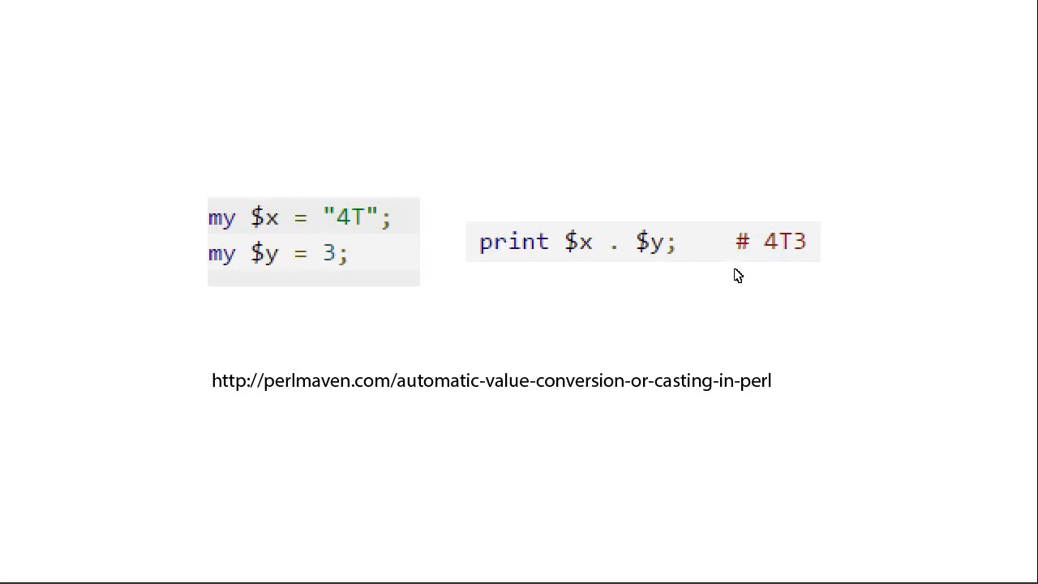
mouse_move(721, 315)
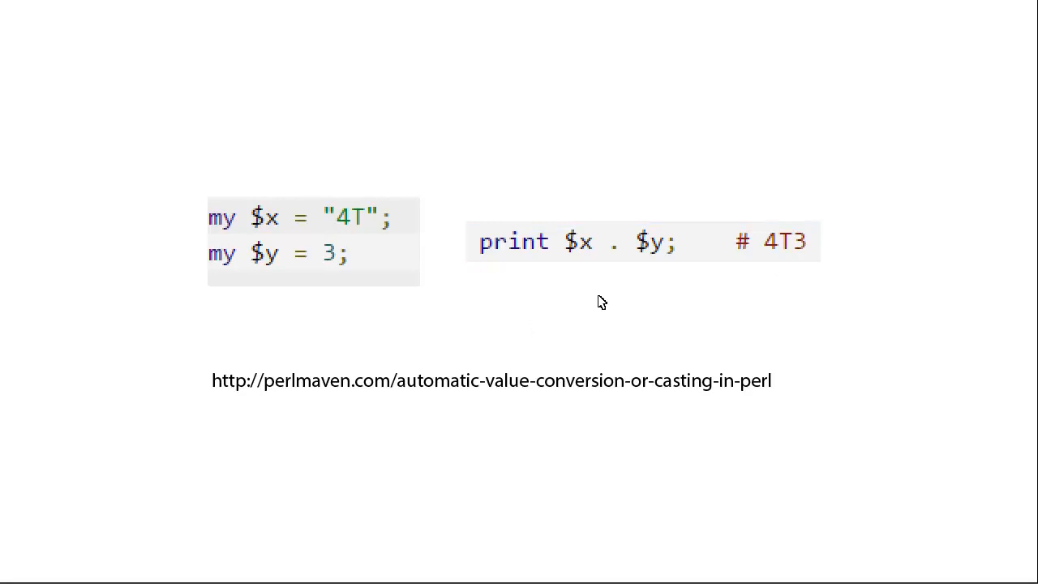
mouse_move(795, 306)
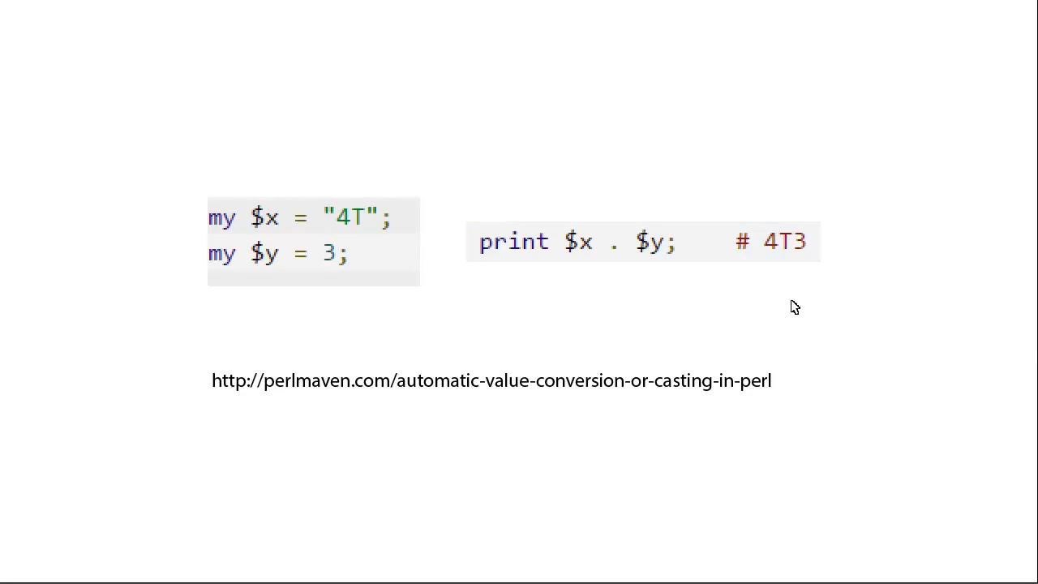
mouse_move(503, 288)
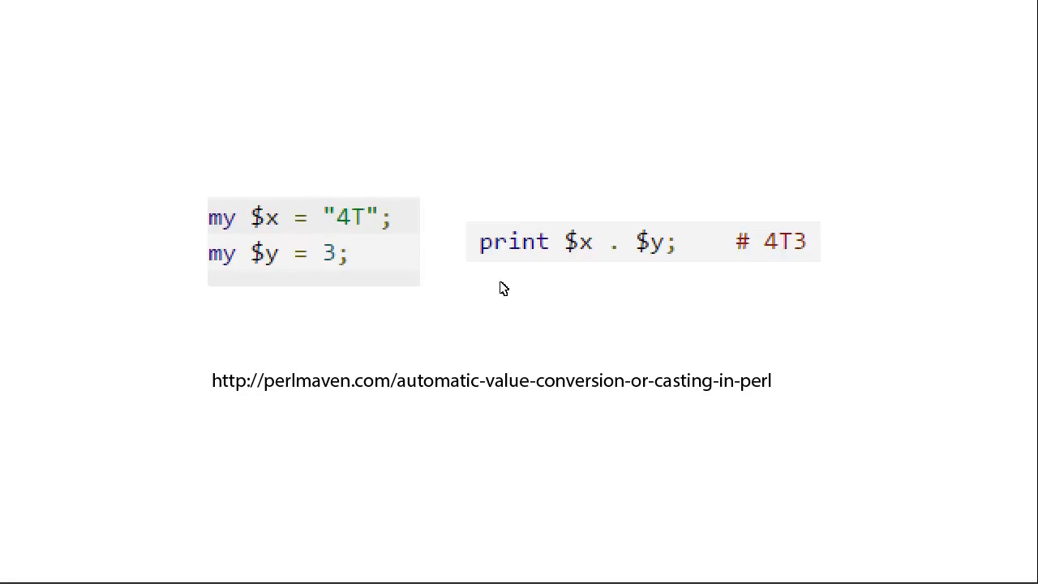
mouse_move(398, 170)
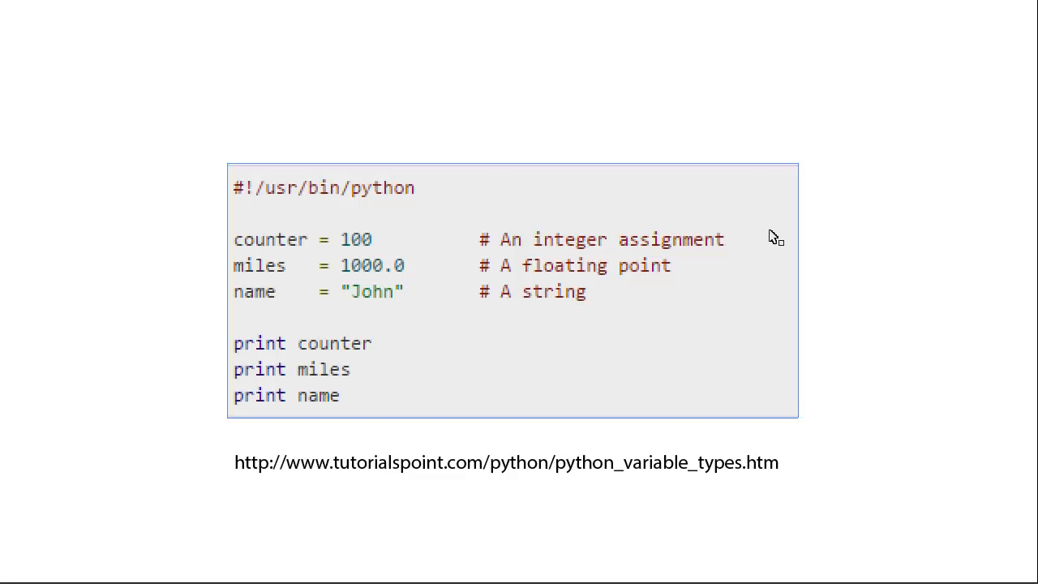
mouse_move(374, 261)
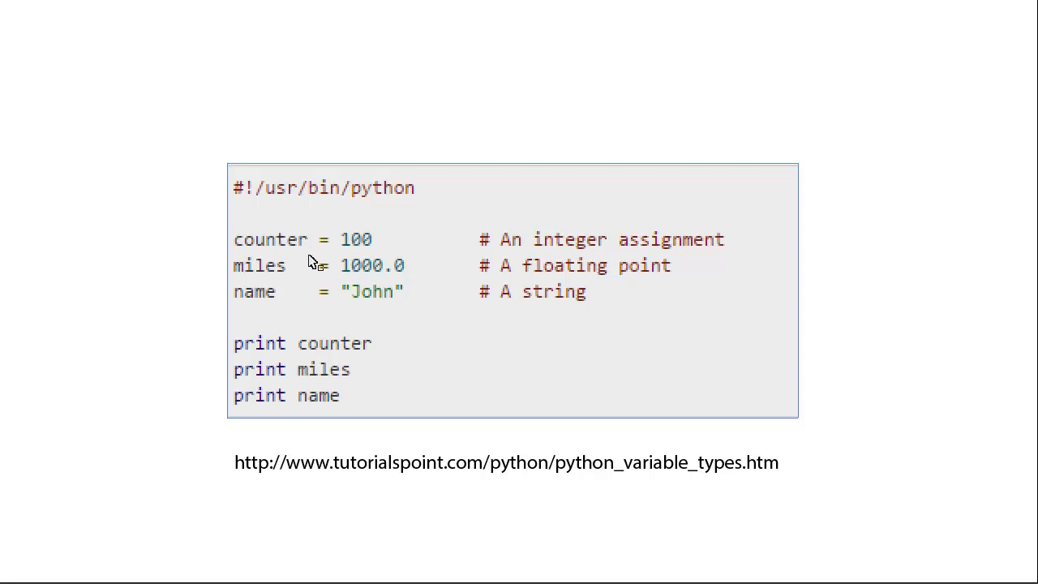
mouse_move(401, 294)
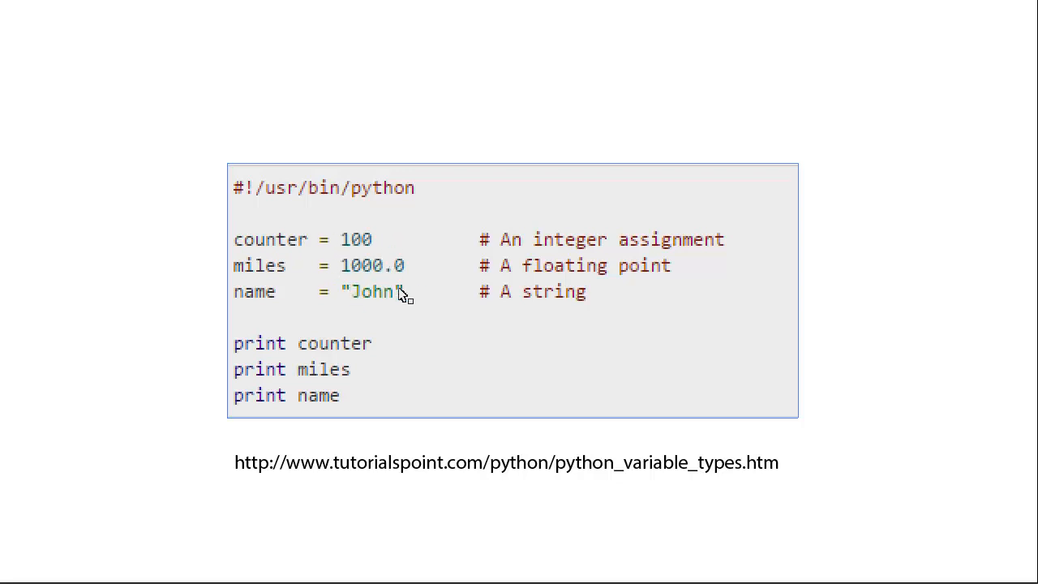
mouse_move(495, 291)
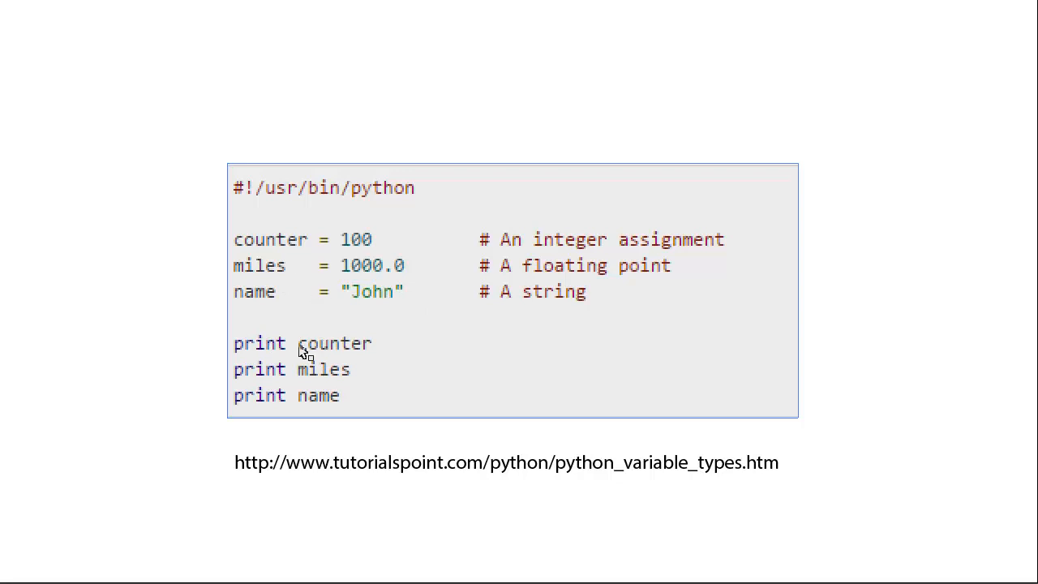
mouse_move(529, 268)
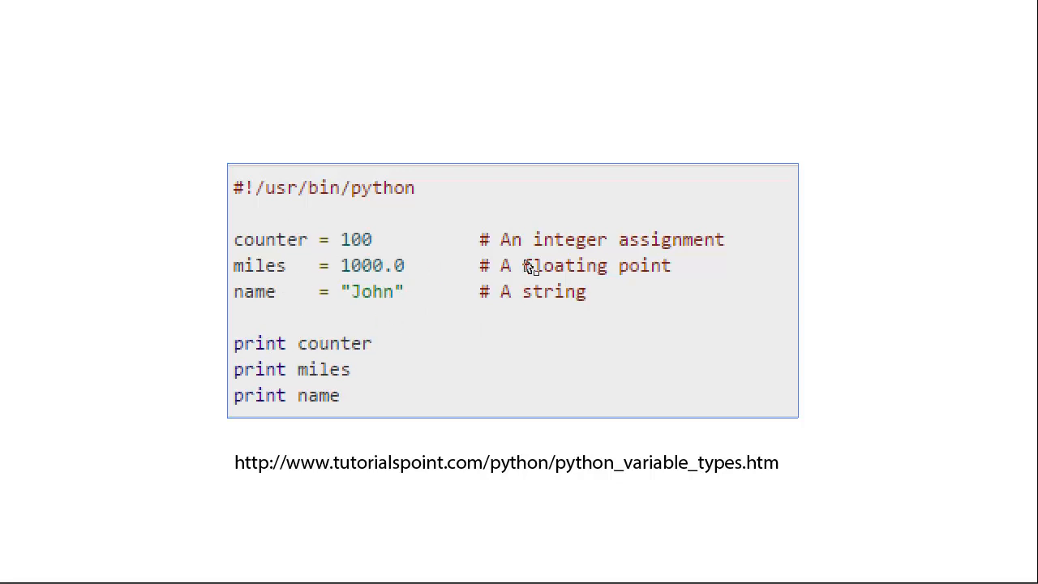
mouse_move(292, 292)
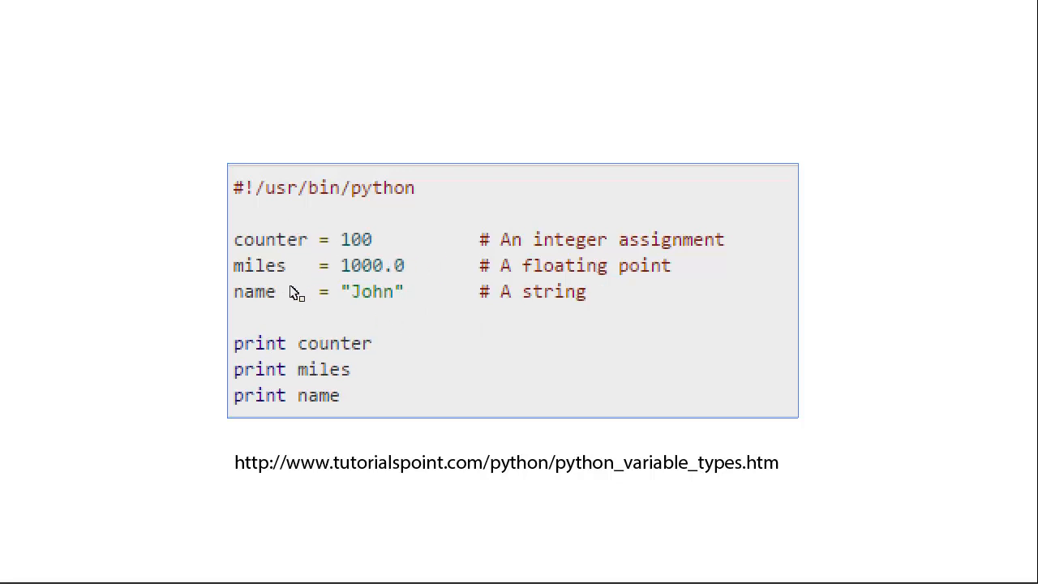
mouse_move(284, 285)
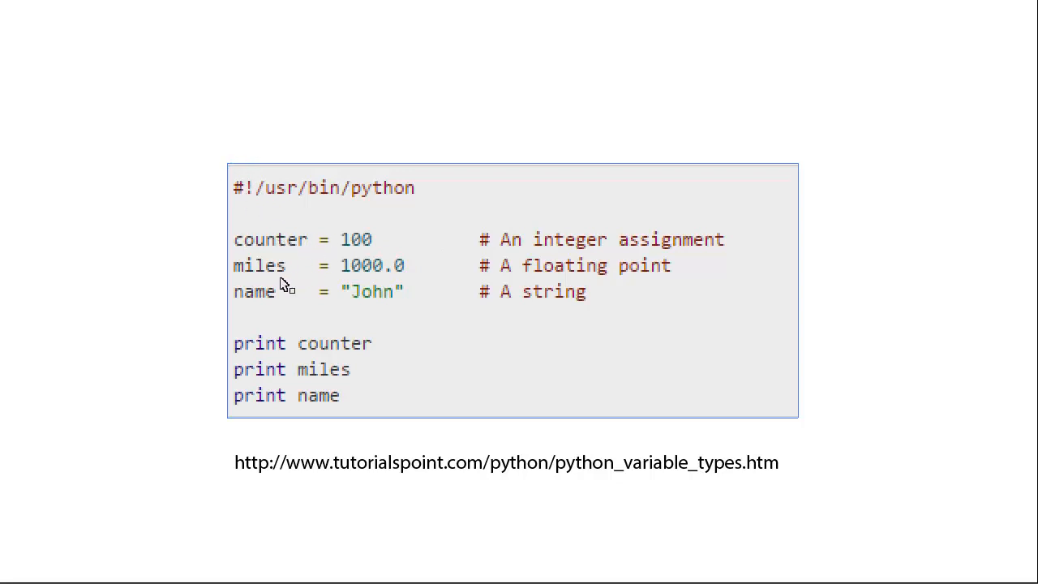
mouse_move(418, 340)
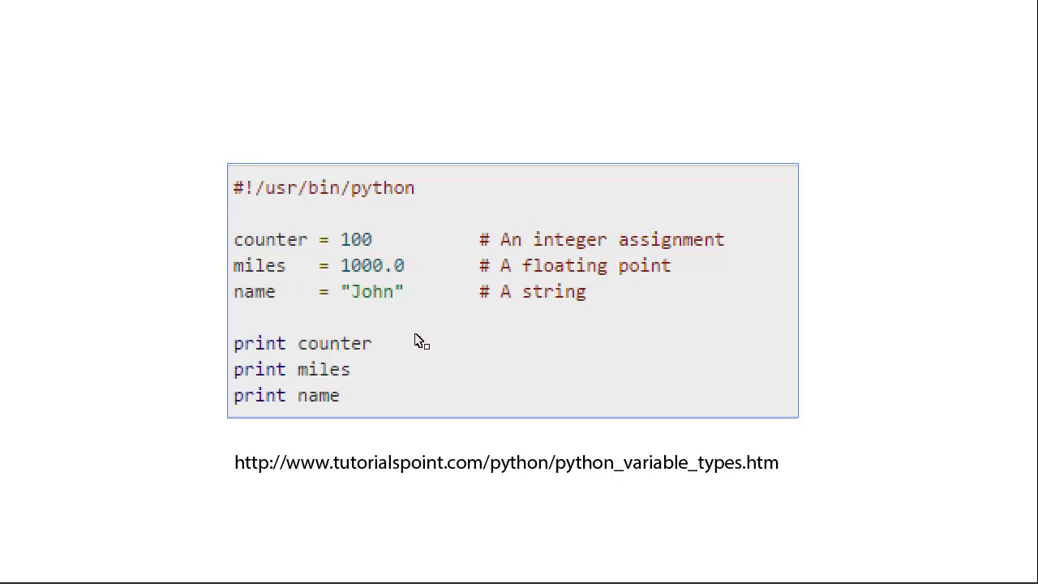
mouse_move(390, 379)
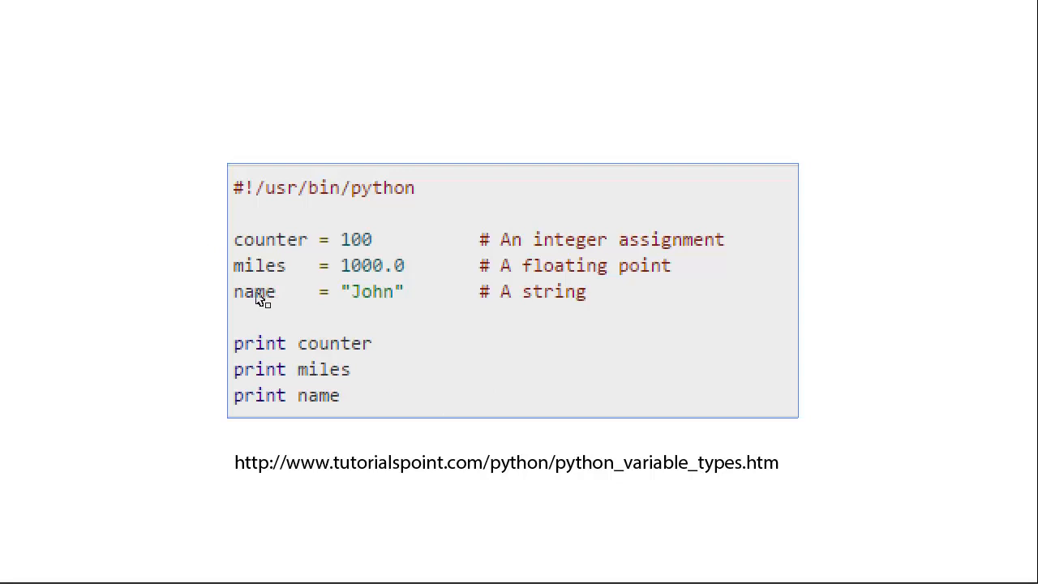
mouse_move(322, 238)
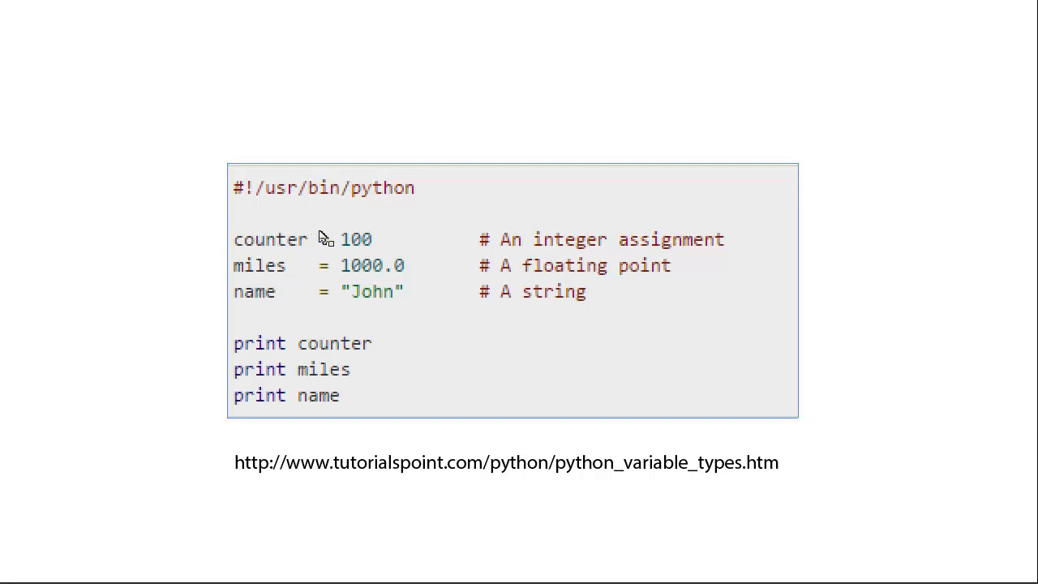
mouse_move(406, 263)
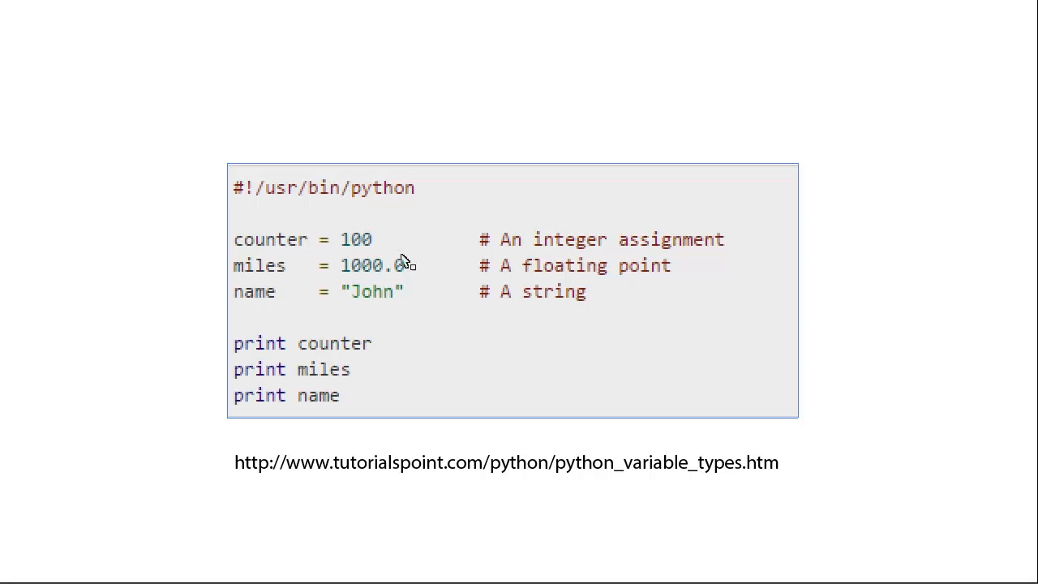
mouse_move(710, 262)
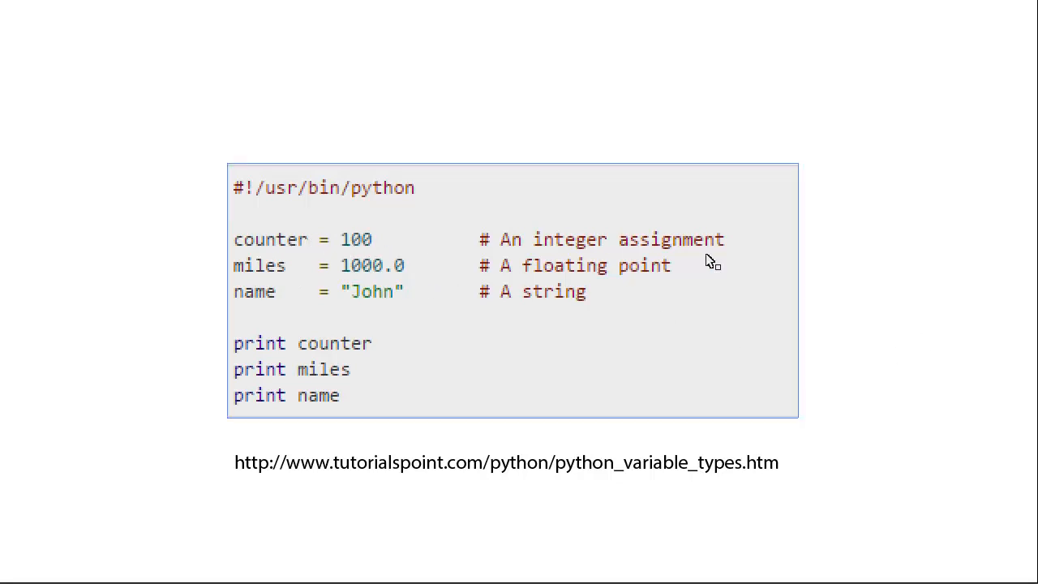